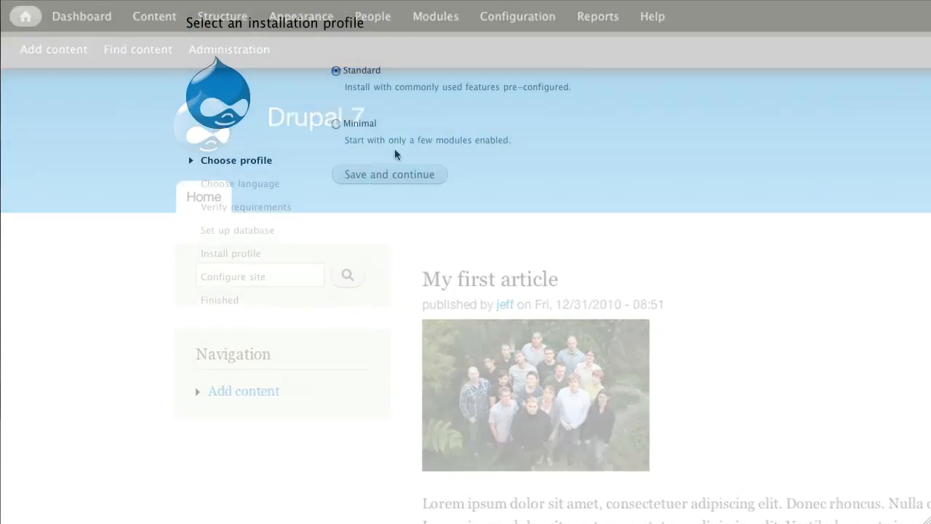
Finish the installer with the Standard profile and English language
click(390, 174)
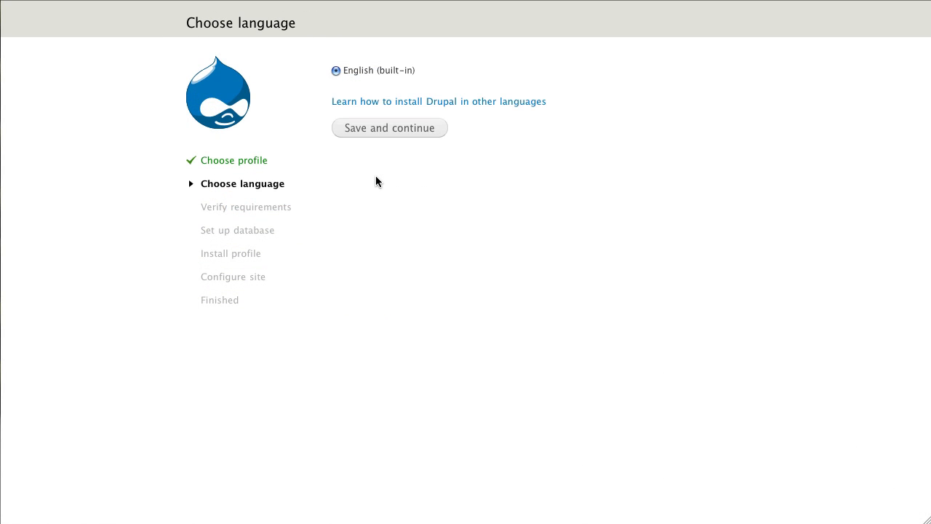
click(389, 128)
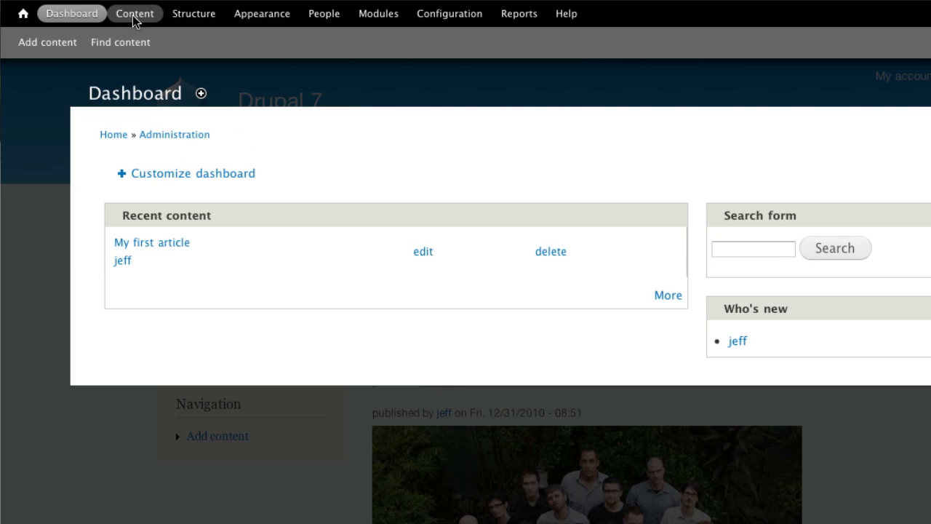
Tour the admin toolbar: Structure, Content, People and the next section
click(193, 13)
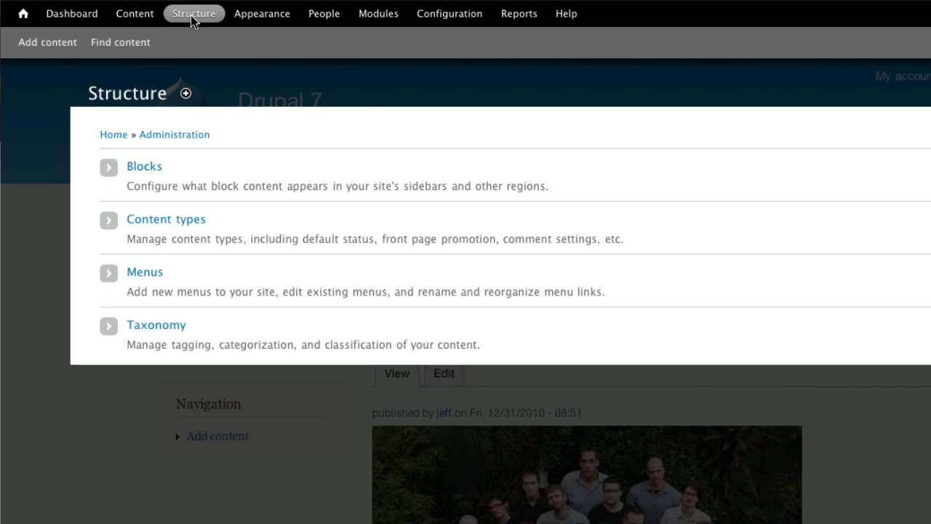
click(111, 13)
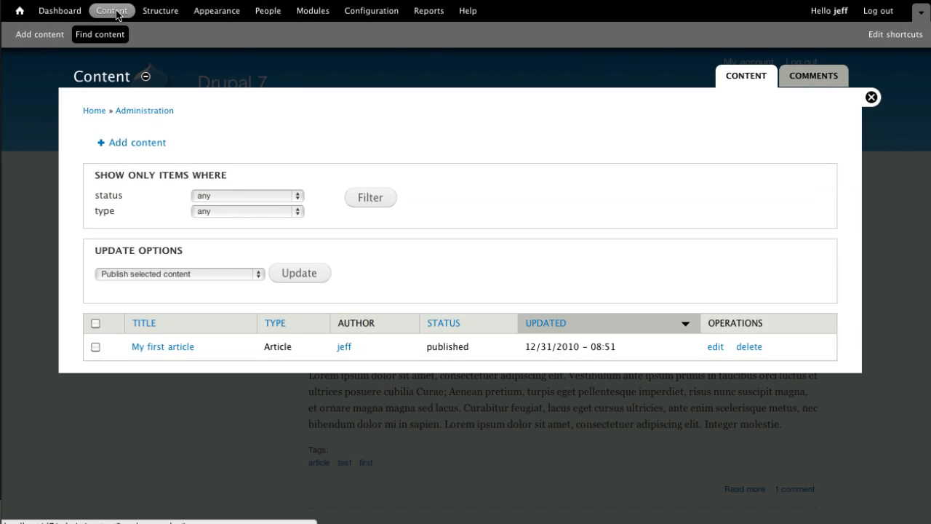
click(268, 11)
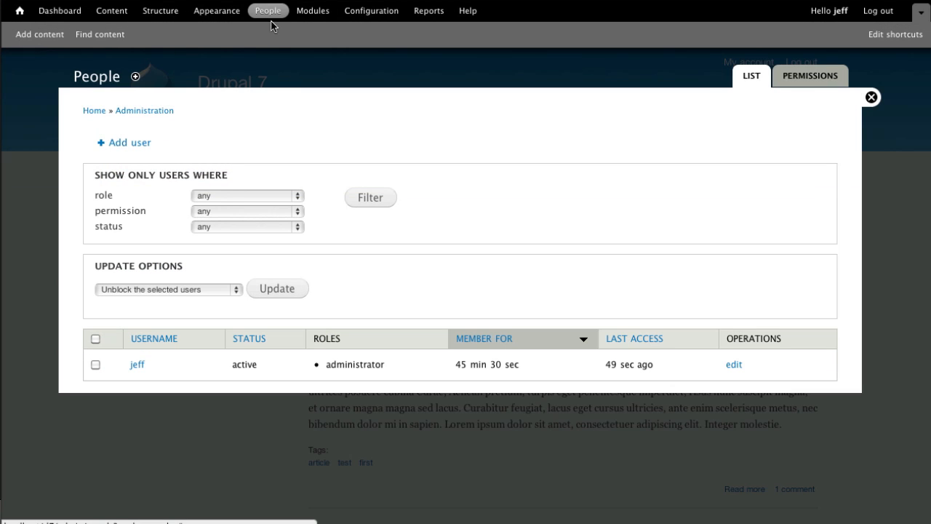
click(371, 10)
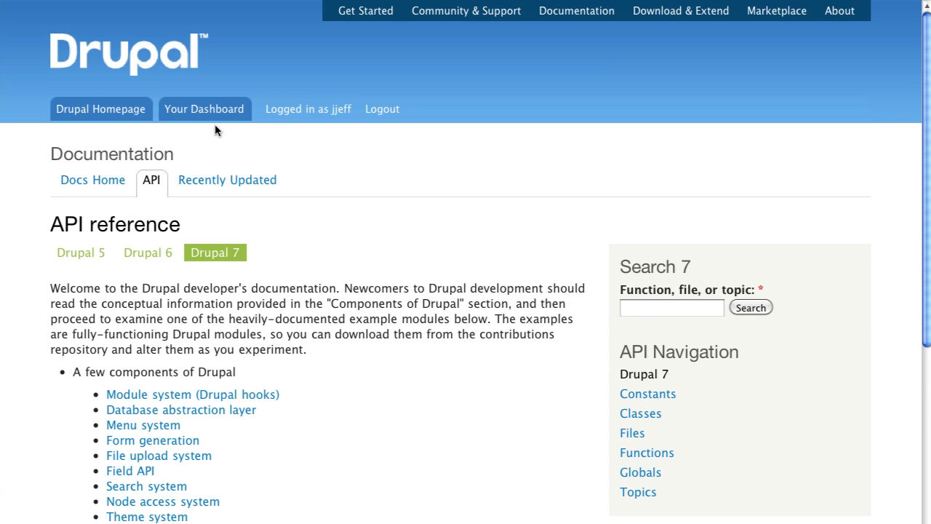
mouse_move(131, 471)
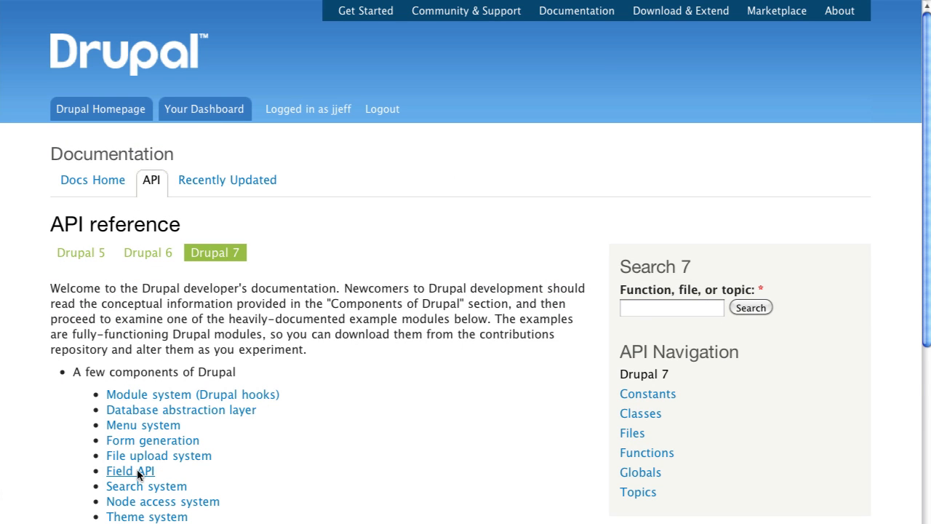
click(131, 472)
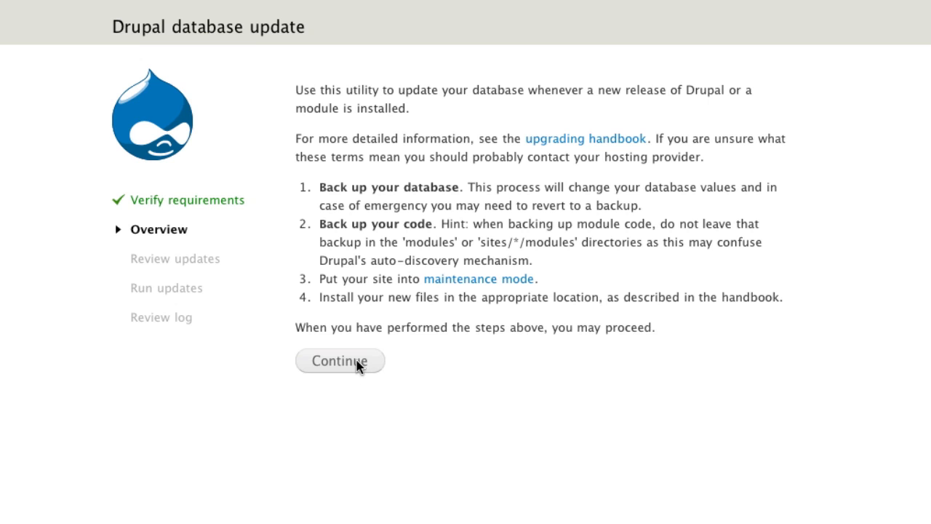
click(341, 361)
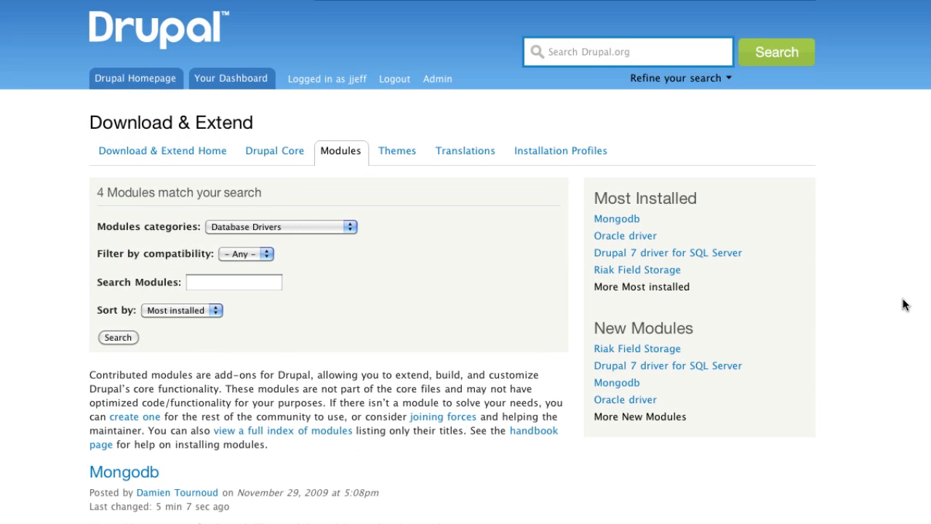
scroll(down, 3)
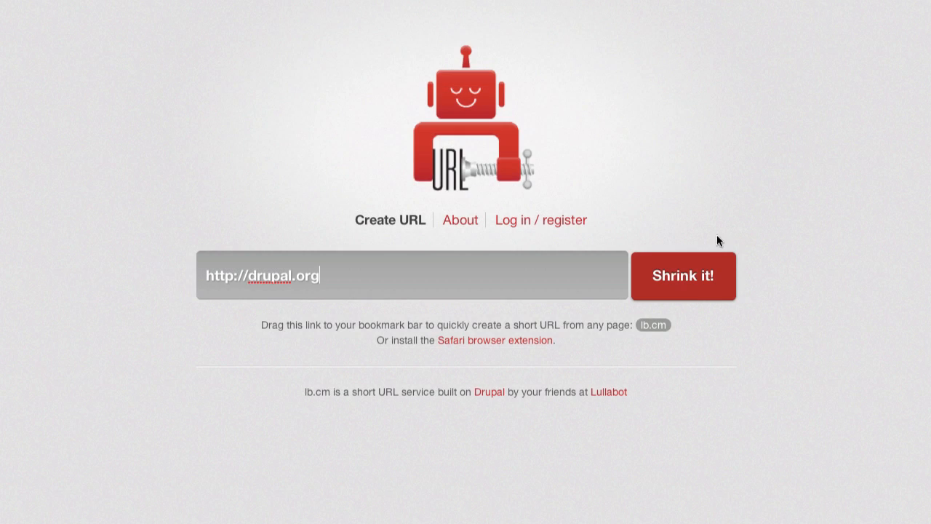
click(682, 277)
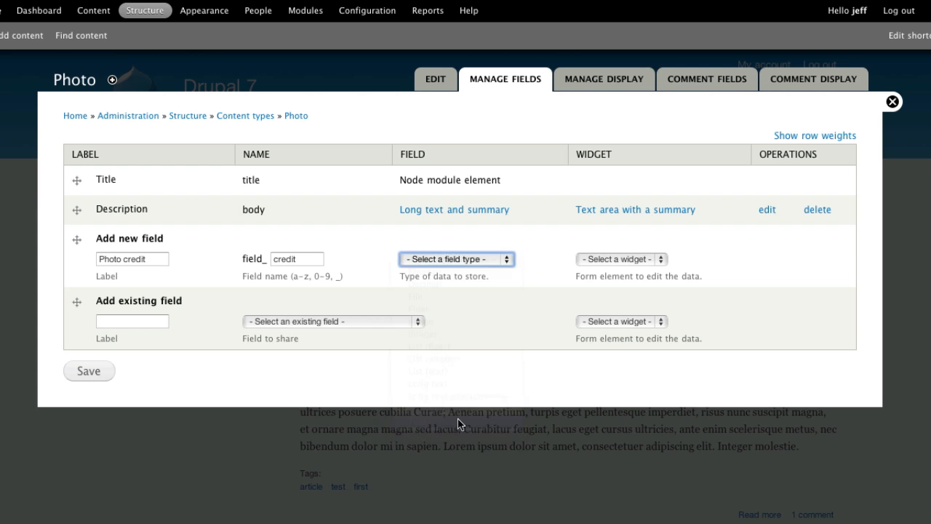
Choose the Photo credit field type, then start a new taxonomy vocabulary named 'cate'
click(89, 371)
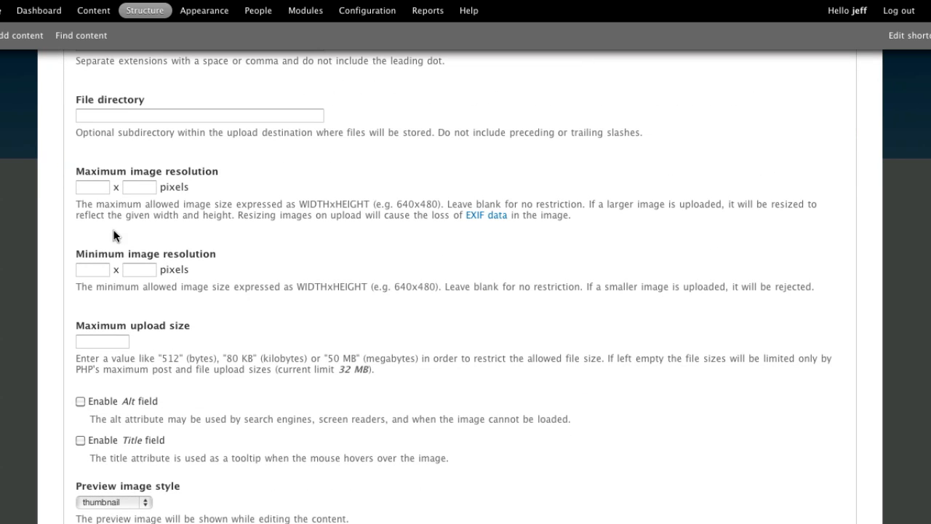
click(146, 10)
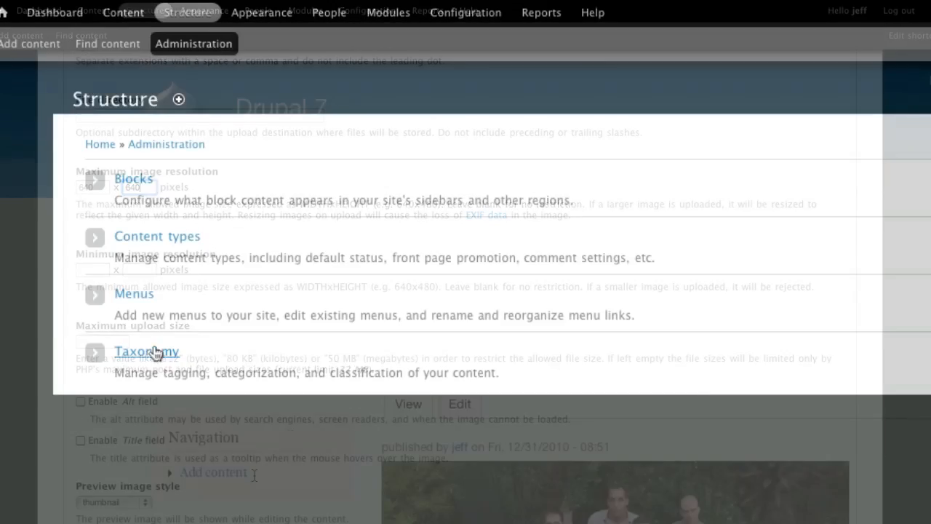
click(146, 350)
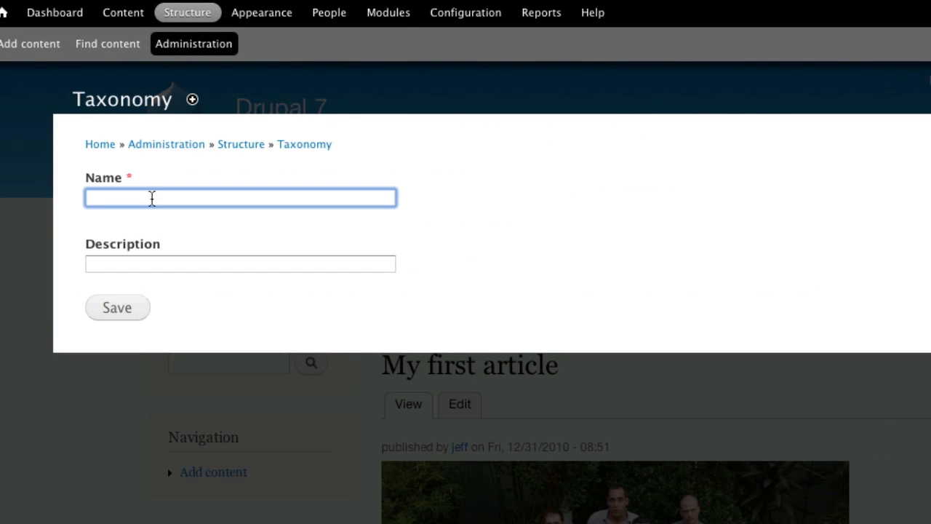
text(cate)
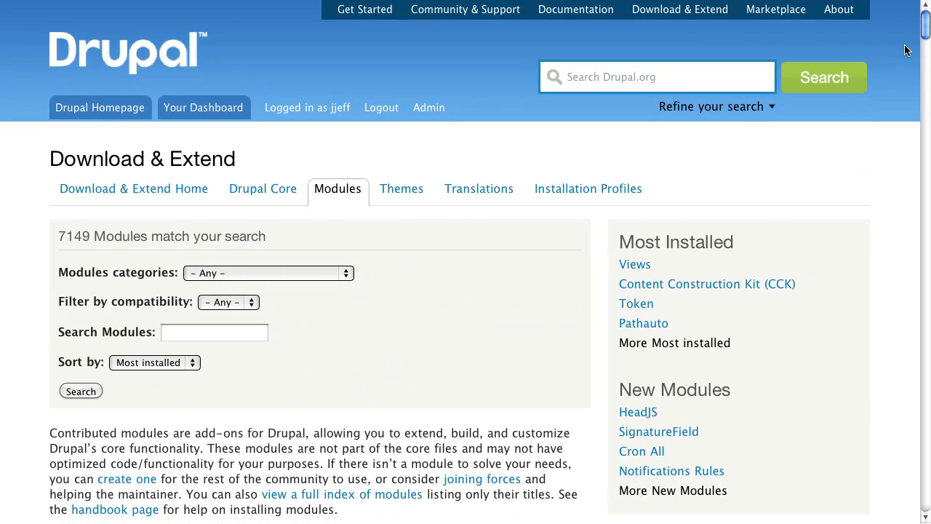
Scroll the most-installed modules list around the Fivestar project page
scroll(down, 3)
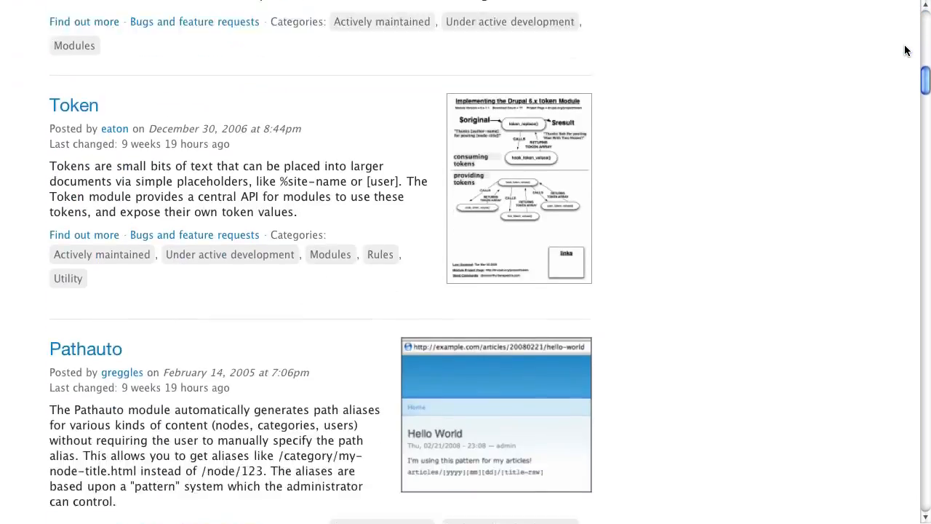
scroll(down, 3)
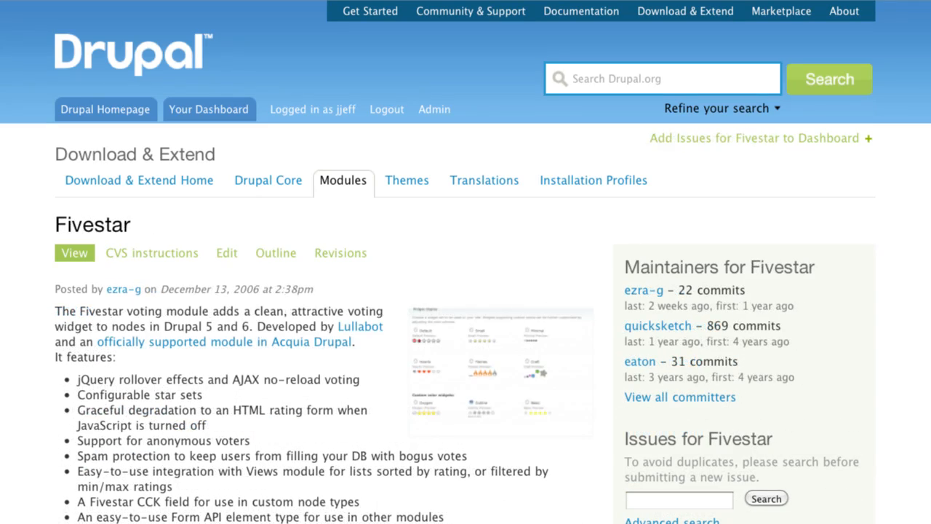
scroll(down, 3)
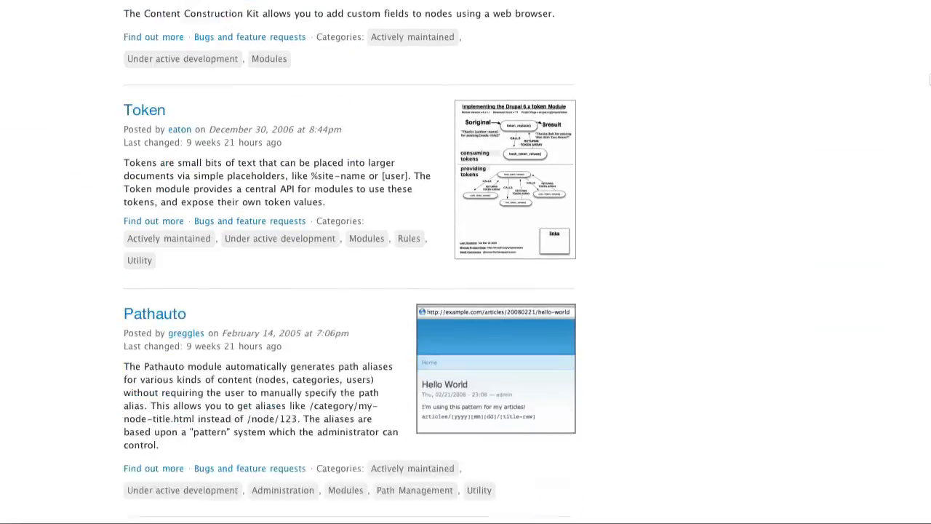
scroll(down, 3)
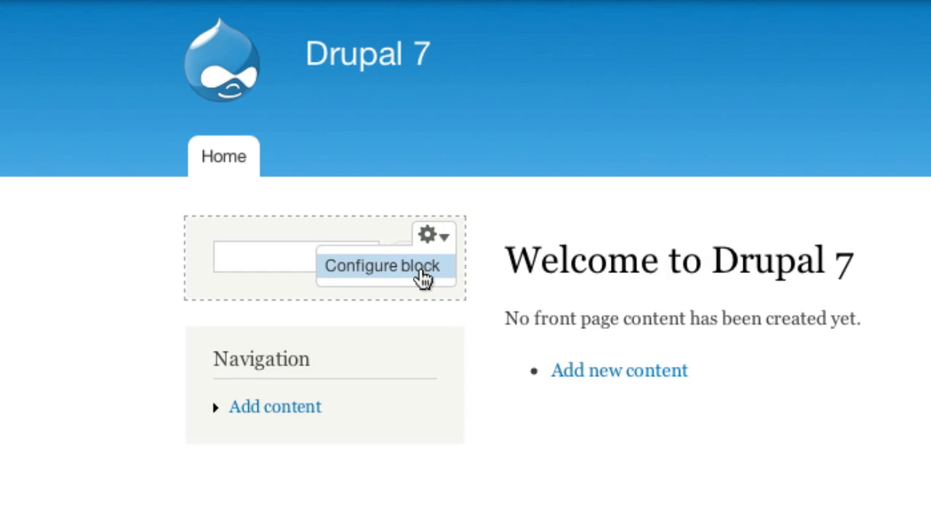
Configure the front-page search block, then enter the Views archive URL to install it
click(384, 265)
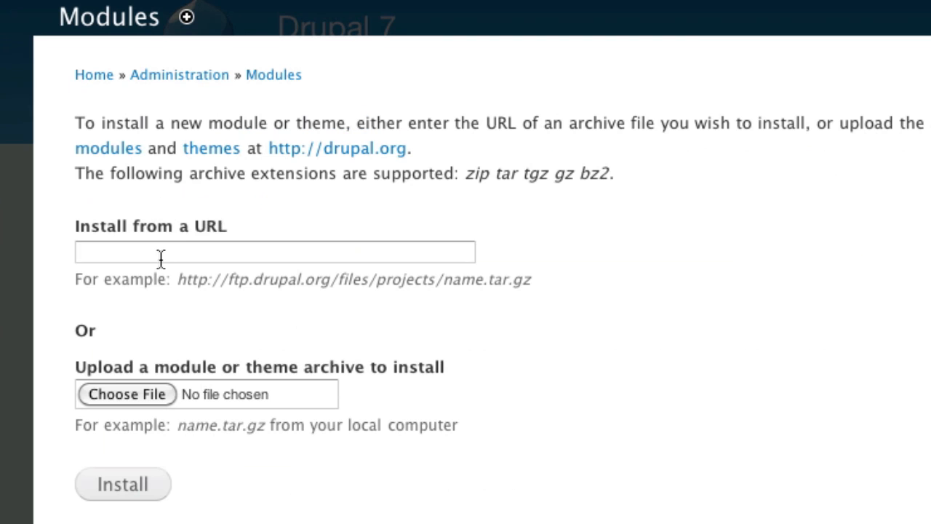
click(122, 483)
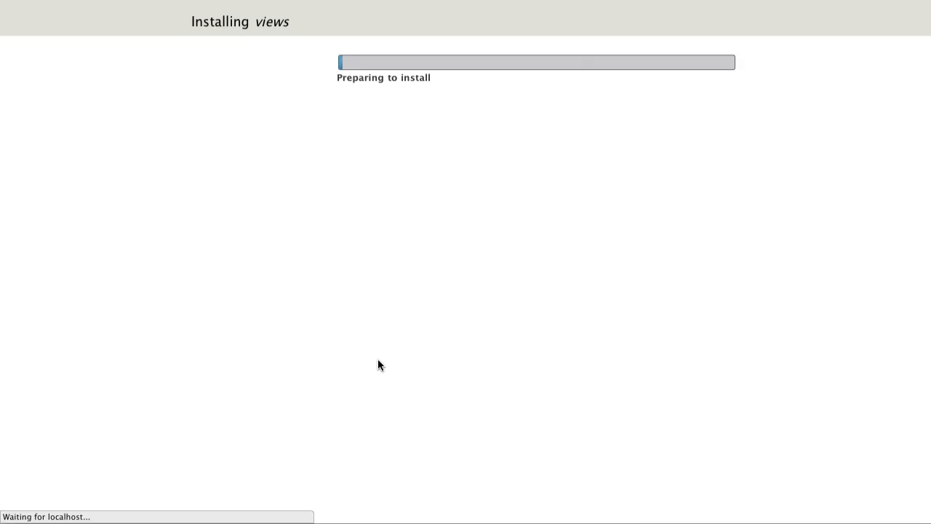